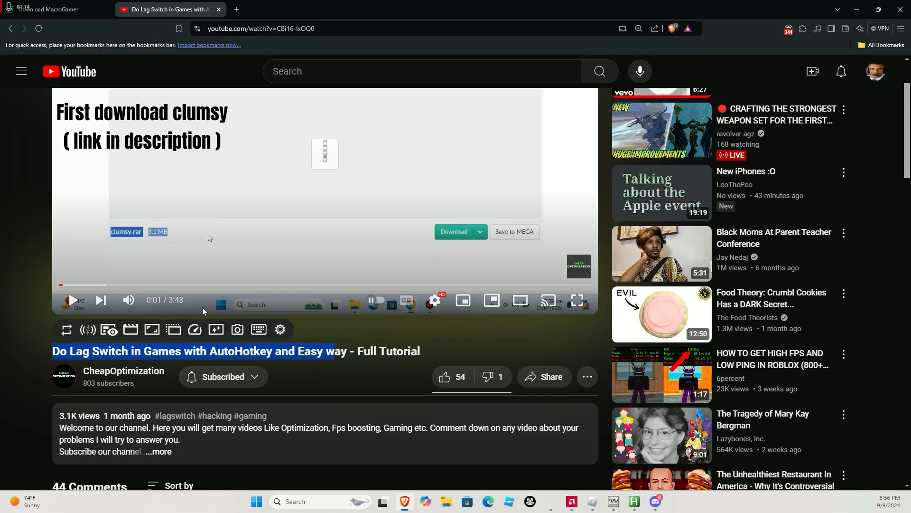
Scroll the video page and reach the MacroGamer download link via the description
{"action": "scroll", "scroll_direction": "down", "scroll_amount": 3}
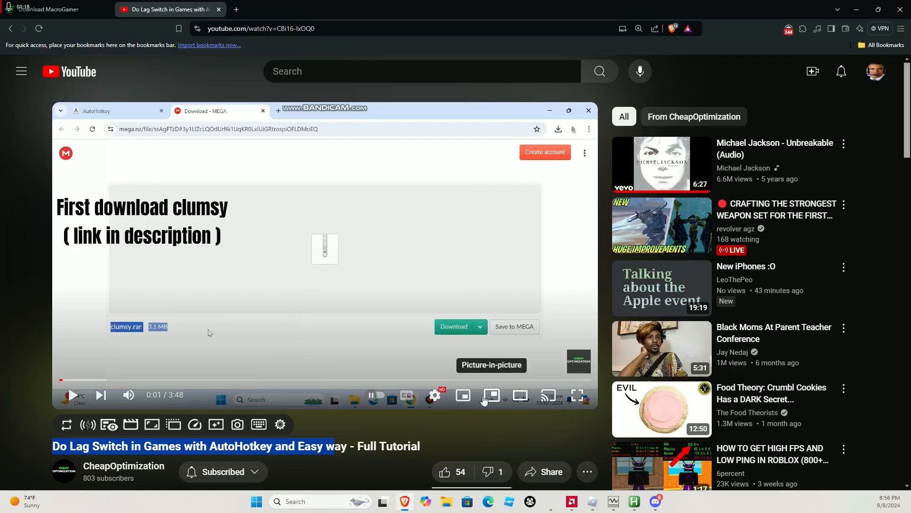
{"action": "mouse_move", "coordinate": [334, 395]}
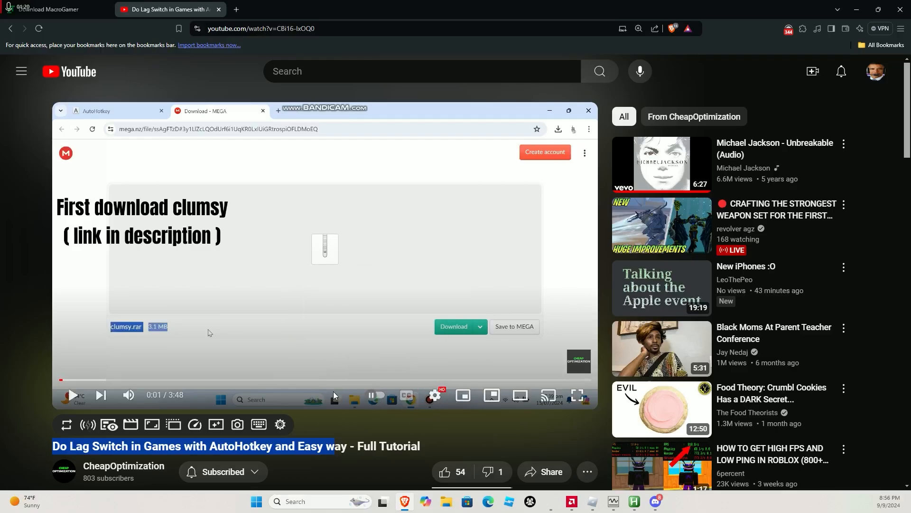
{"action": "scroll", "scroll_direction": "down", "scroll_amount": 3}
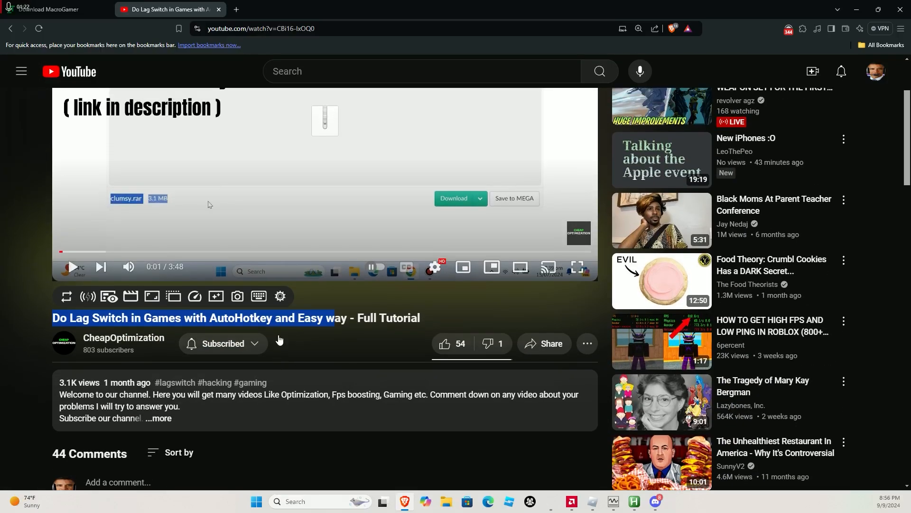
{"action": "scroll", "scroll_direction": "down", "scroll_amount": 3}
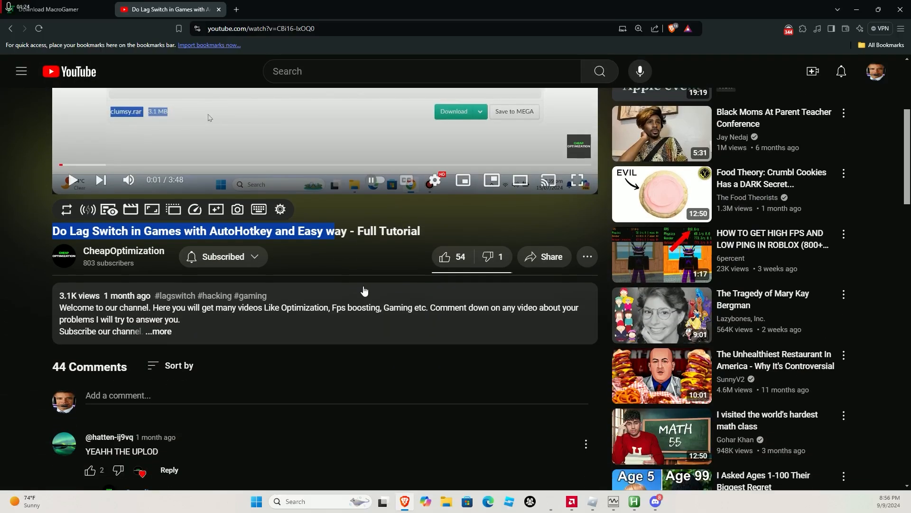
{"action": "scroll", "scroll_direction": "up", "scroll_amount": 3}
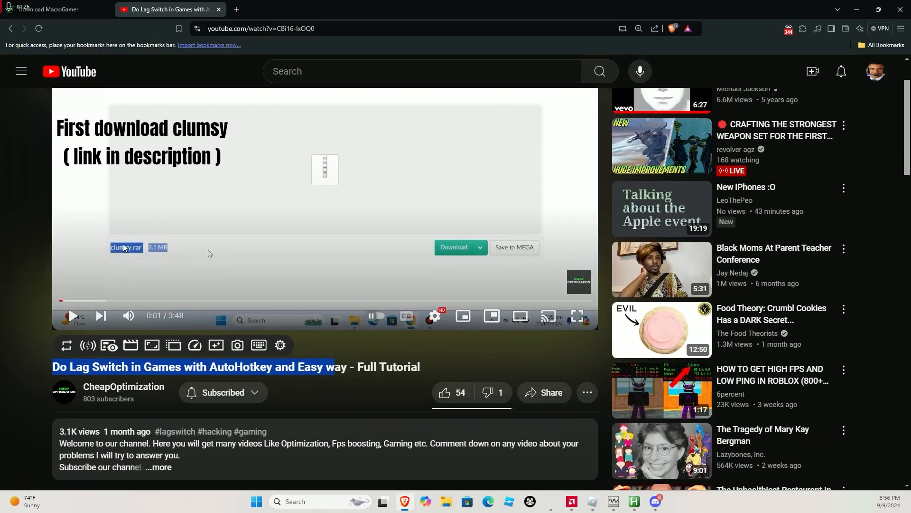
{"action": "scroll", "scroll_direction": "down", "scroll_amount": 3}
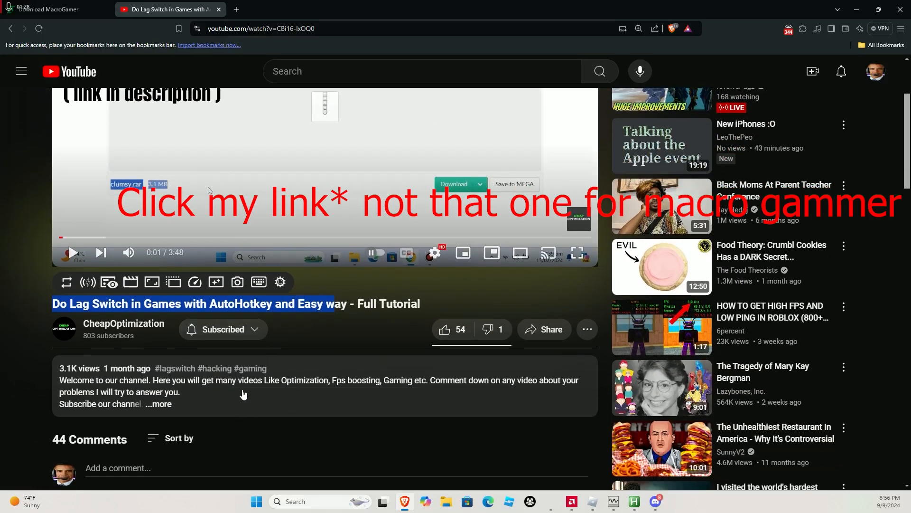
{"action": "left_click", "coordinate": [52, 10]}
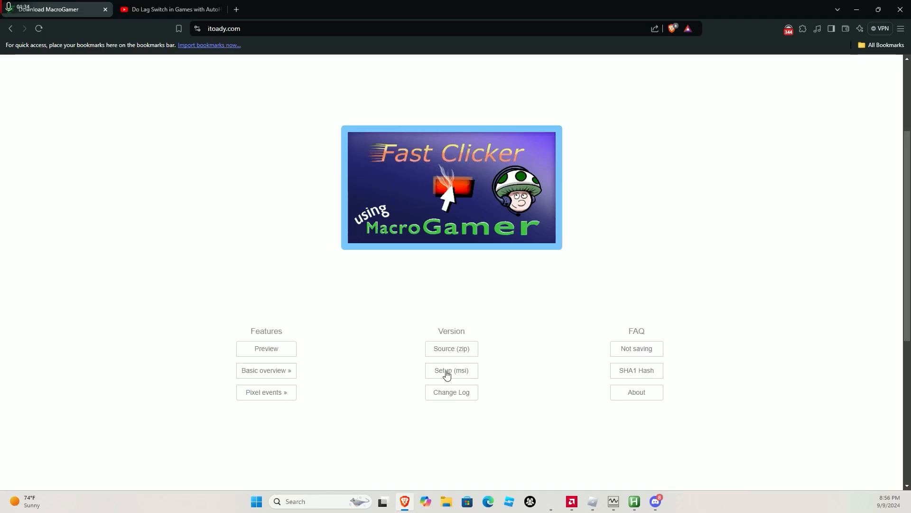
{"action": "mouse_move", "coordinate": [426, 376]}
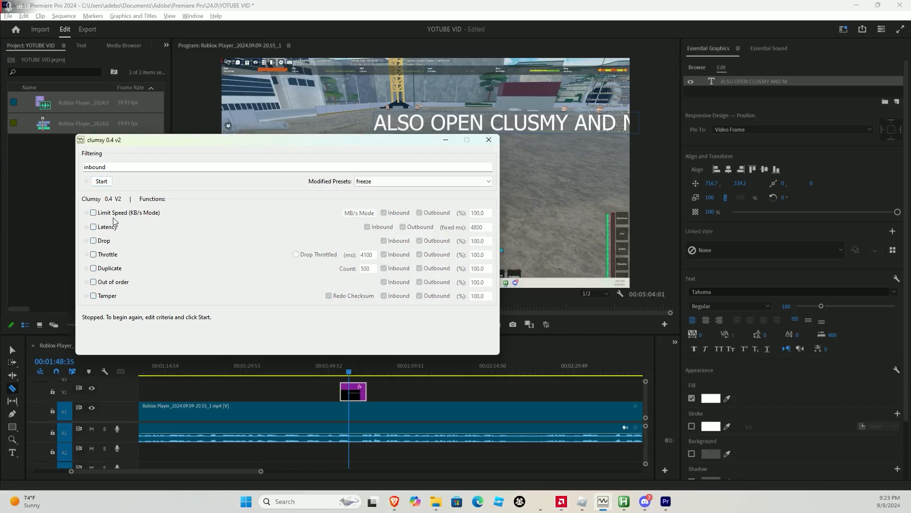
Enable the disruption functions, edit the Drop percentage and set Duplicate Count to 500
{"action": "left_click", "coordinate": [94, 227]}
{"action": "type", "text": "9"}
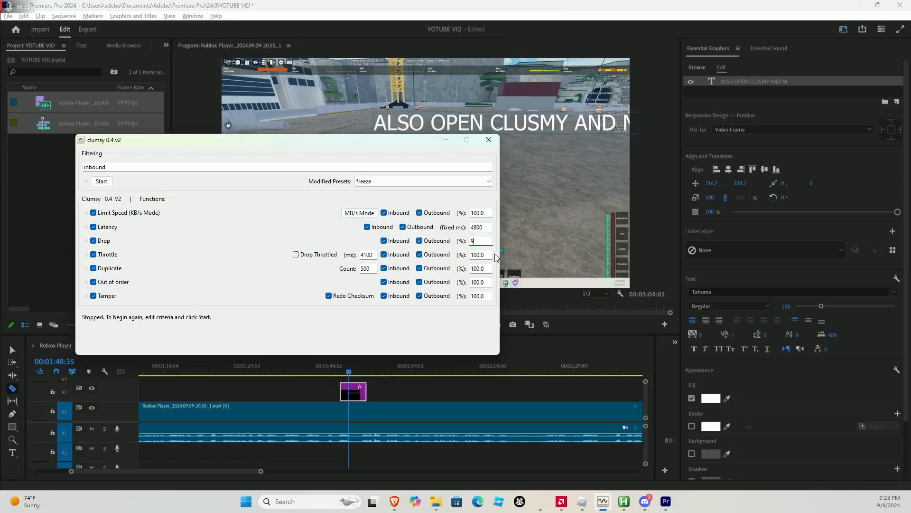
{"action": "left_click", "coordinate": [479, 267]}
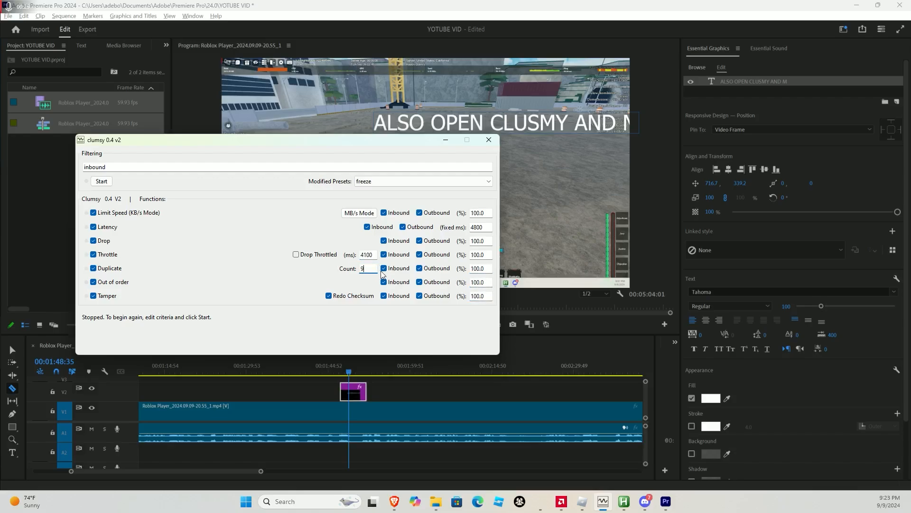
{"action": "type", "text": "500"}
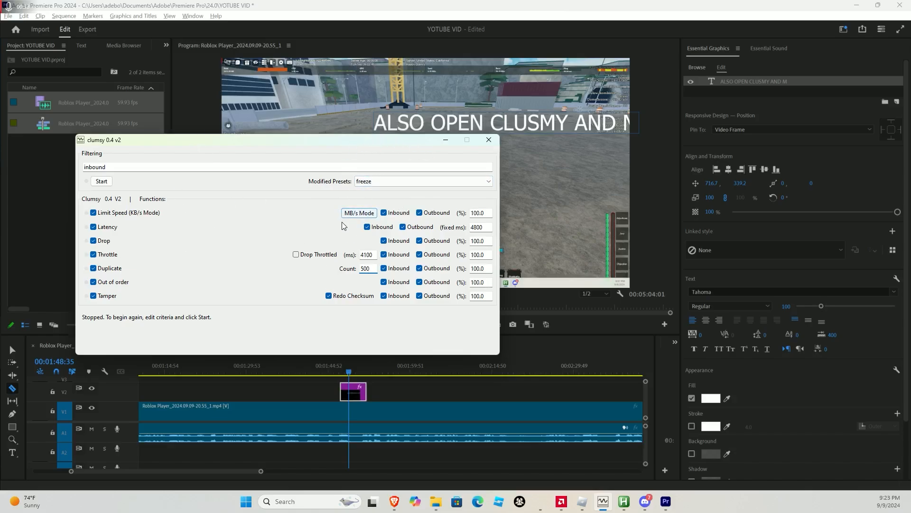
{"action": "left_click", "coordinate": [358, 213]}
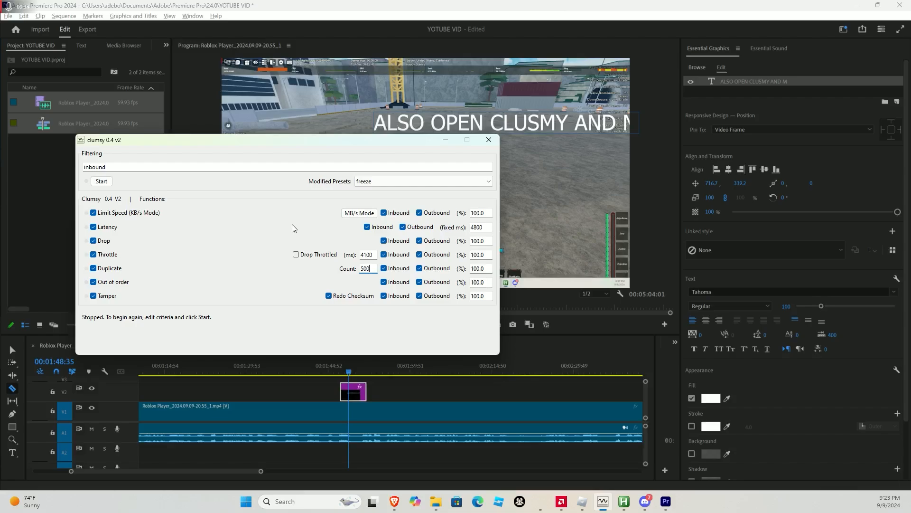
{"action": "mouse_move", "coordinate": [279, 239]}
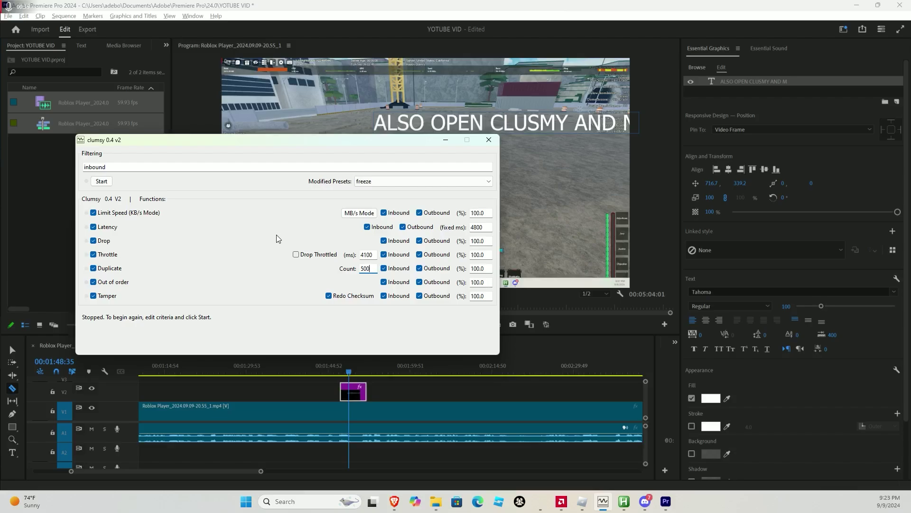
{"action": "mouse_move", "coordinate": [341, 249]}
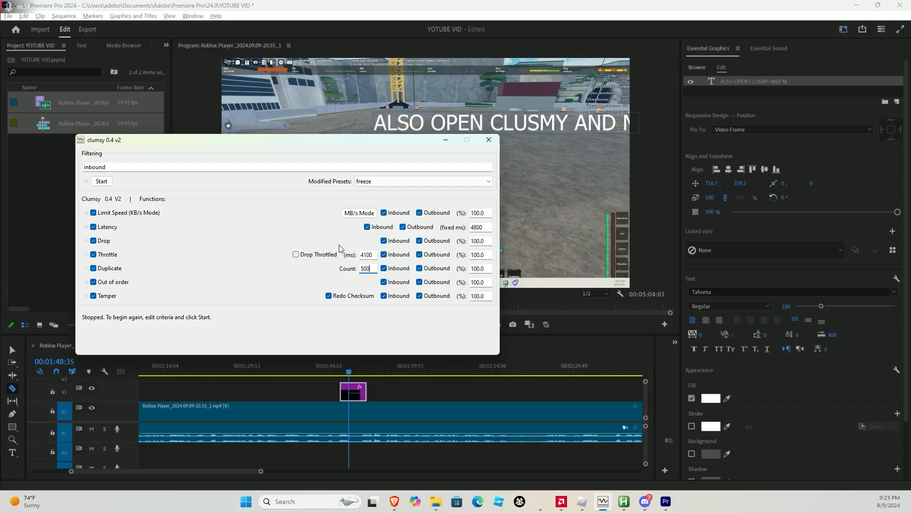
{"action": "mouse_move", "coordinate": [461, 253]}
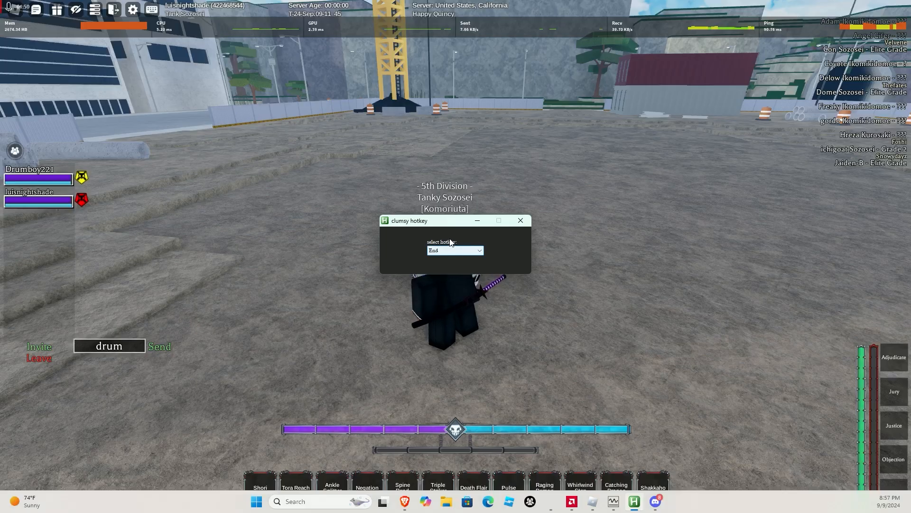
Set clumsy's toggle hotkey to End and stop the running MacroGamer macro
{"action": "left_click", "coordinate": [520, 220]}
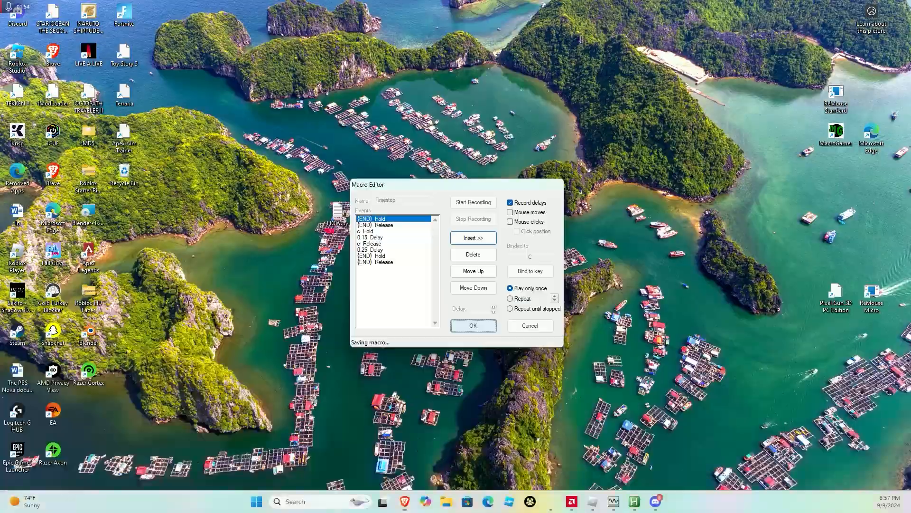
{"action": "left_click", "coordinate": [473, 325]}
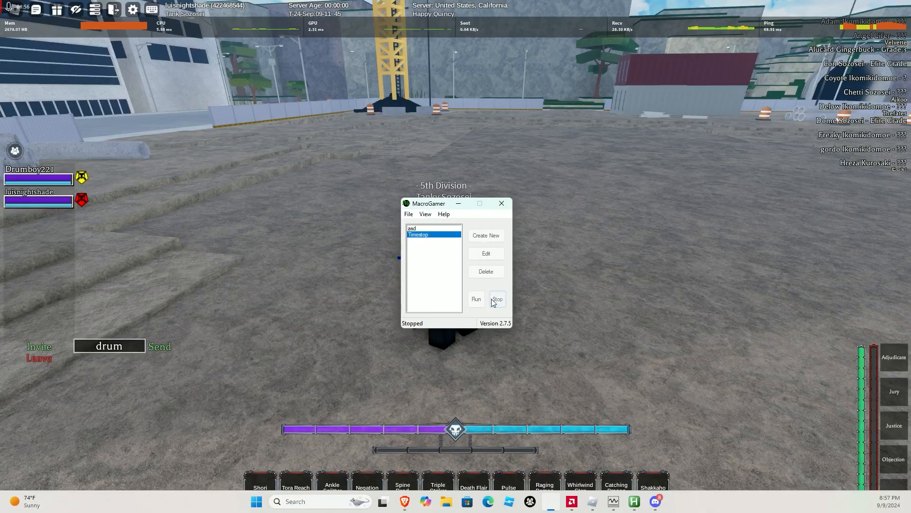
{"action": "left_click", "coordinate": [497, 298]}
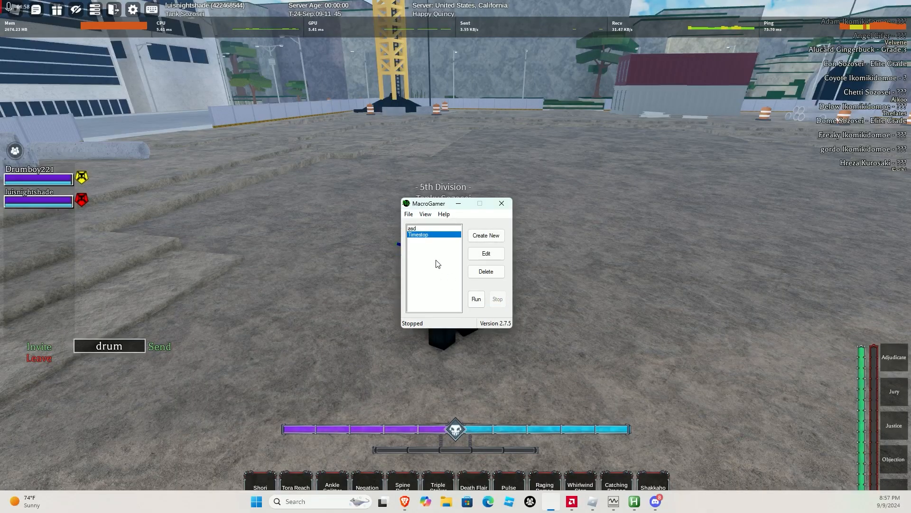
{"action": "mouse_move", "coordinate": [407, 242]}
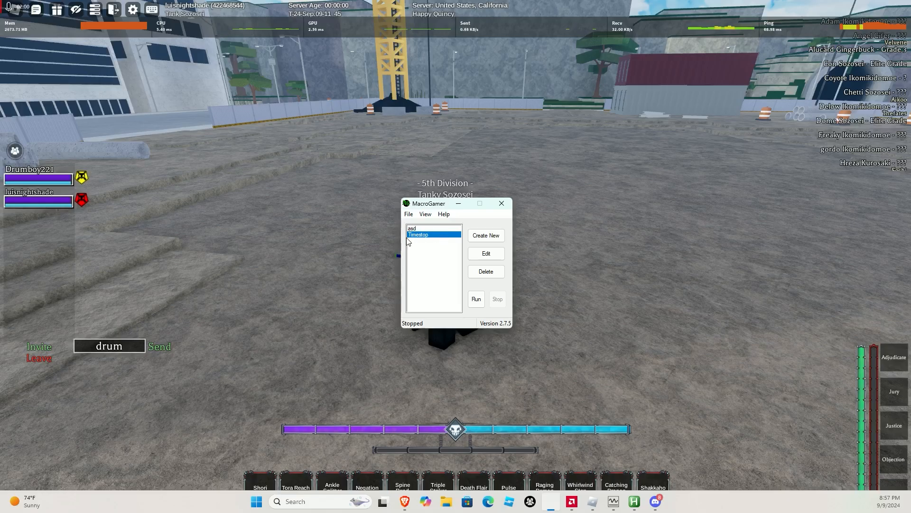
Select a macro in the list and begin creating a new macro
{"action": "left_click", "coordinate": [433, 228]}
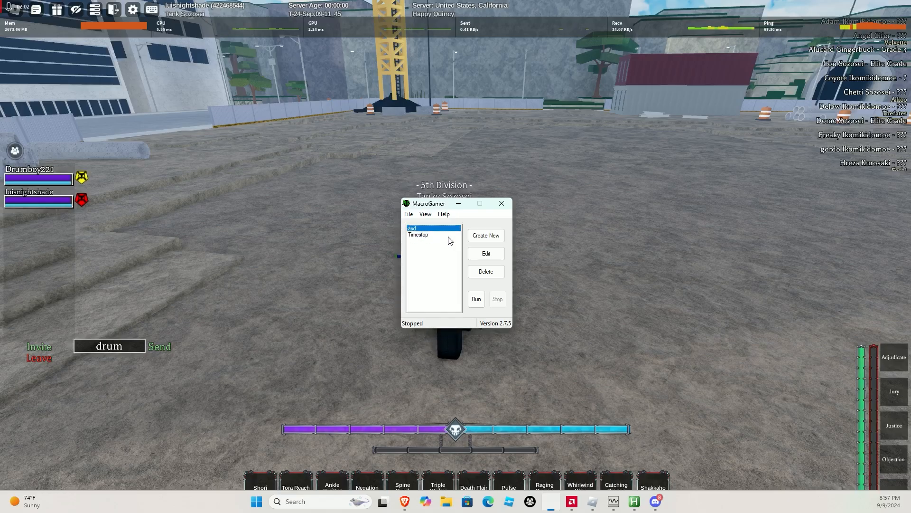
{"action": "left_click", "coordinate": [485, 235]}
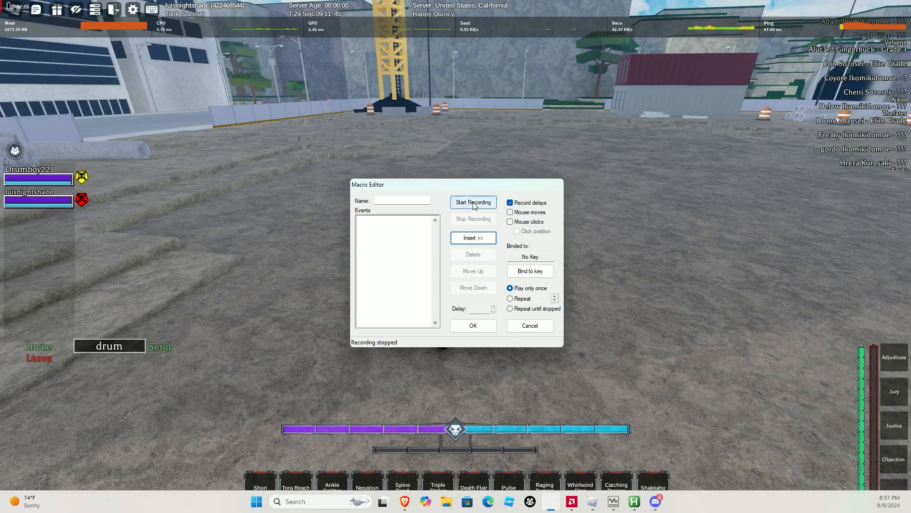
Record briefly, try binding a trigger key and dismiss the 'C already taken' warning
{"action": "left_click", "coordinate": [473, 202]}
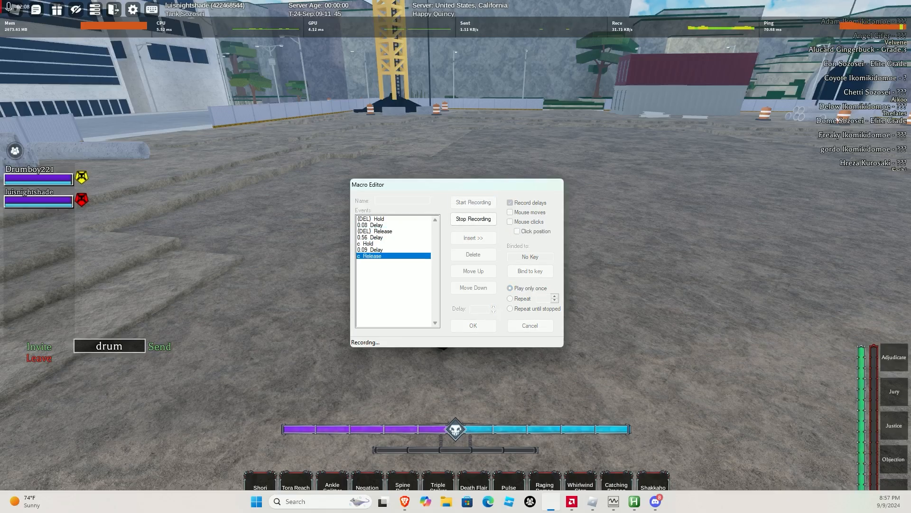
{"action": "left_click", "coordinate": [472, 219]}
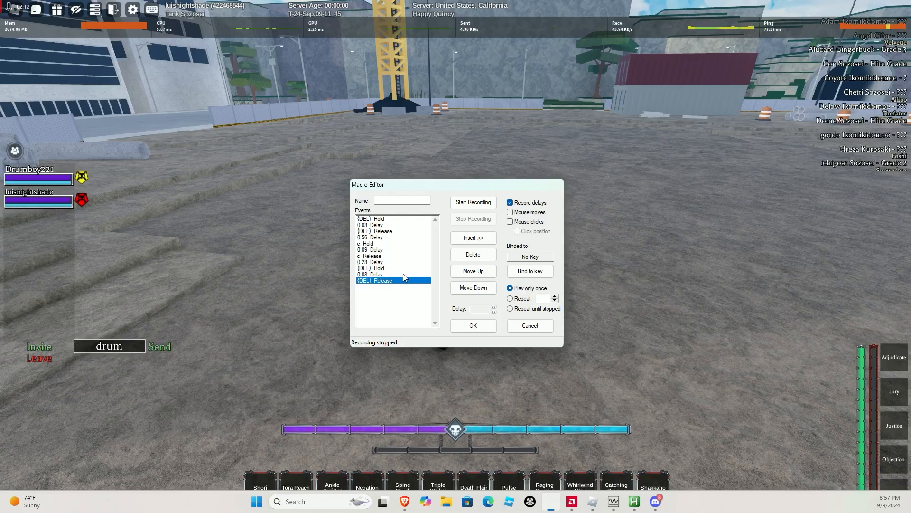
{"action": "left_click", "coordinate": [529, 271]}
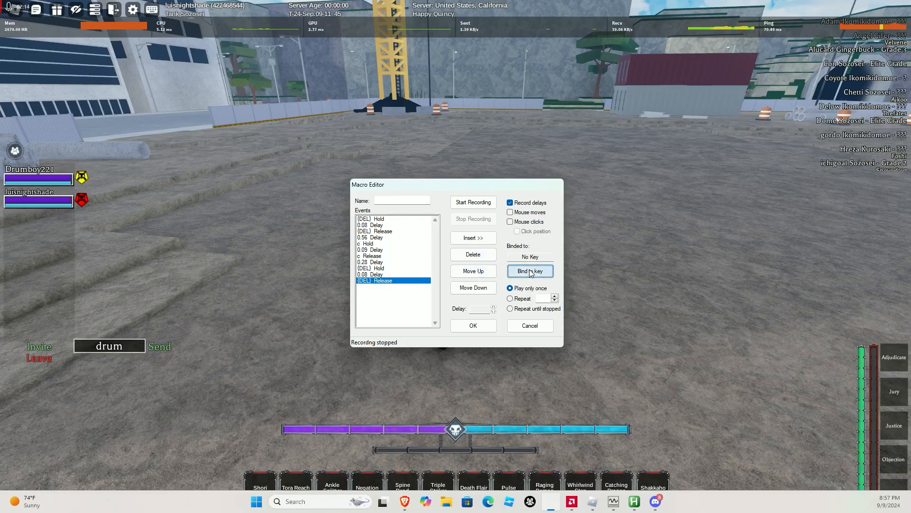
{"action": "left_click", "coordinate": [530, 271]}
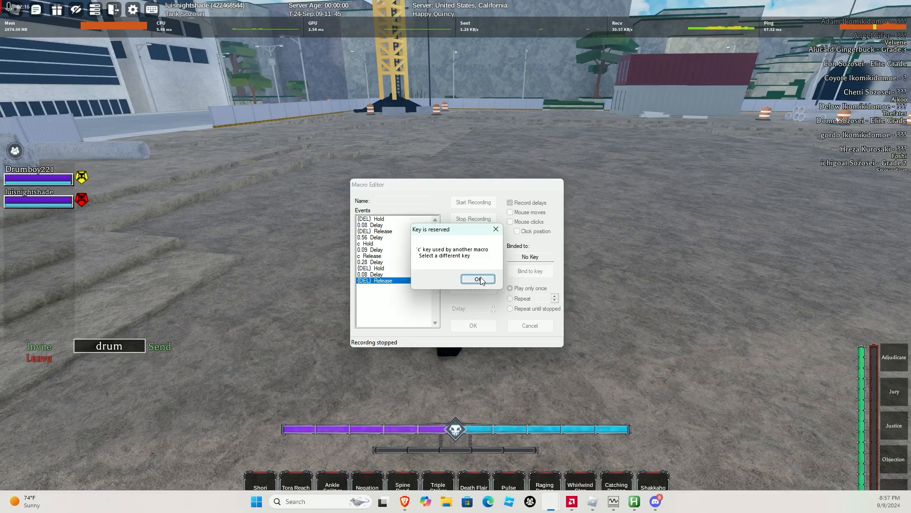
{"action": "left_click", "coordinate": [478, 279]}
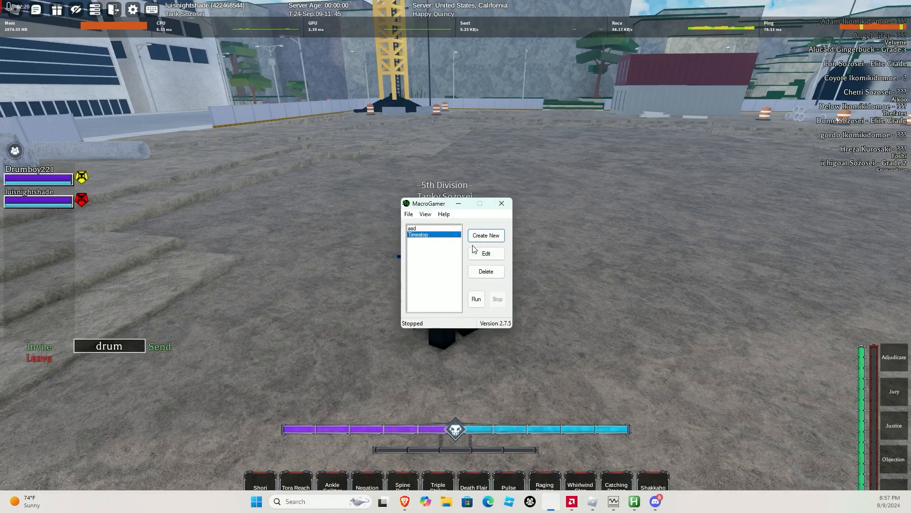
Review the Timestop macro's events, then bind the asd macro to the C key
{"action": "left_click", "coordinate": [485, 253]}
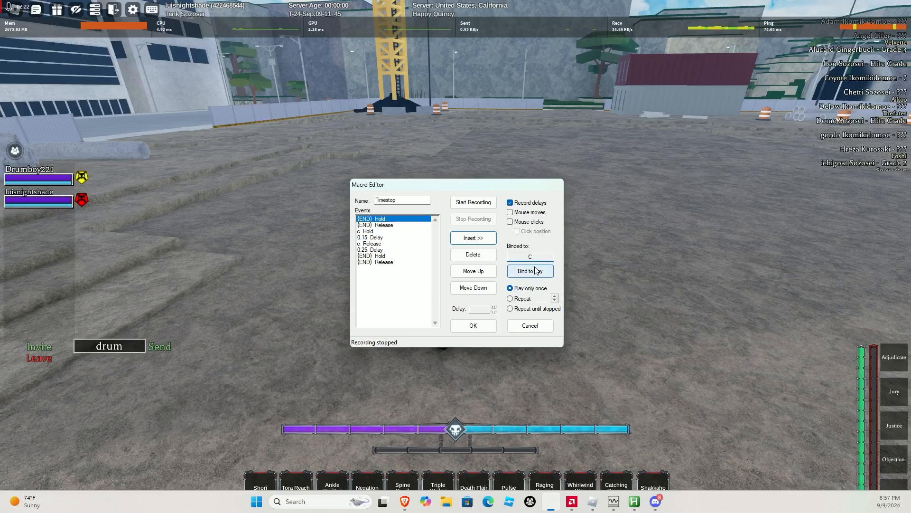
{"action": "left_click", "coordinate": [472, 324]}
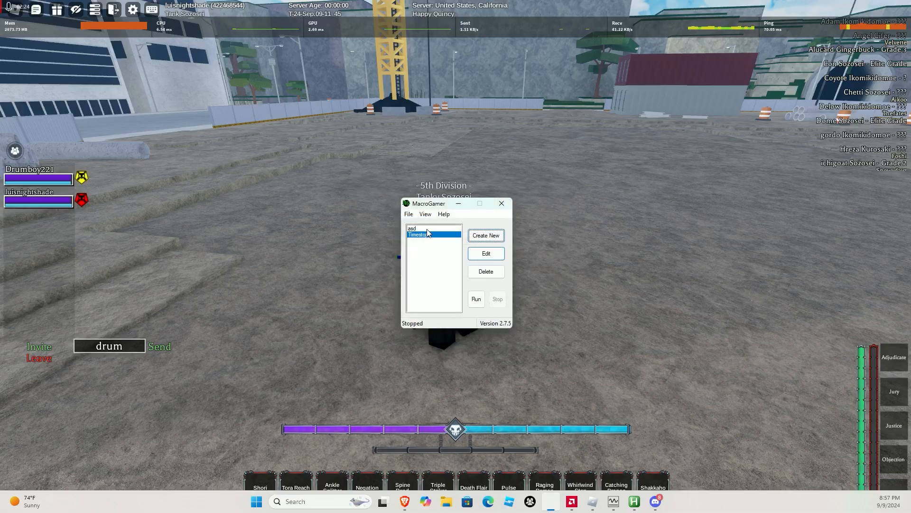
{"action": "left_click", "coordinate": [486, 253]}
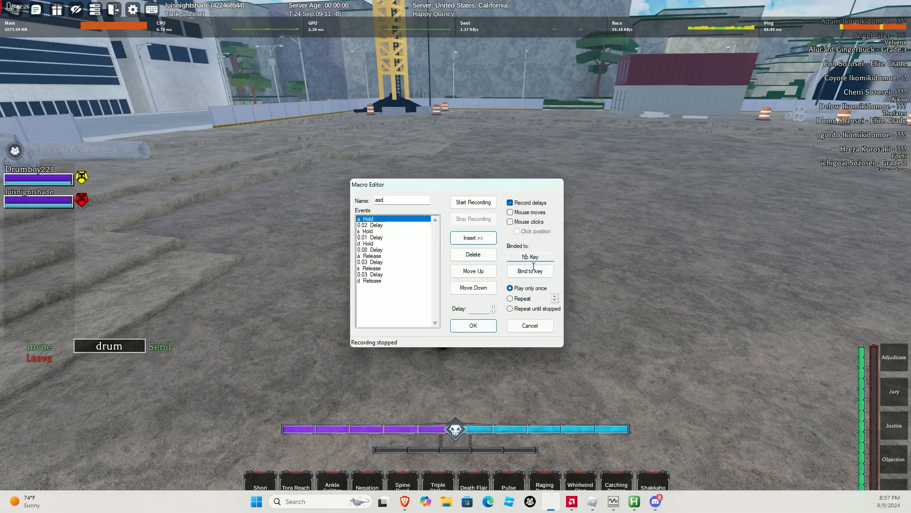
{"action": "left_click", "coordinate": [530, 271]}
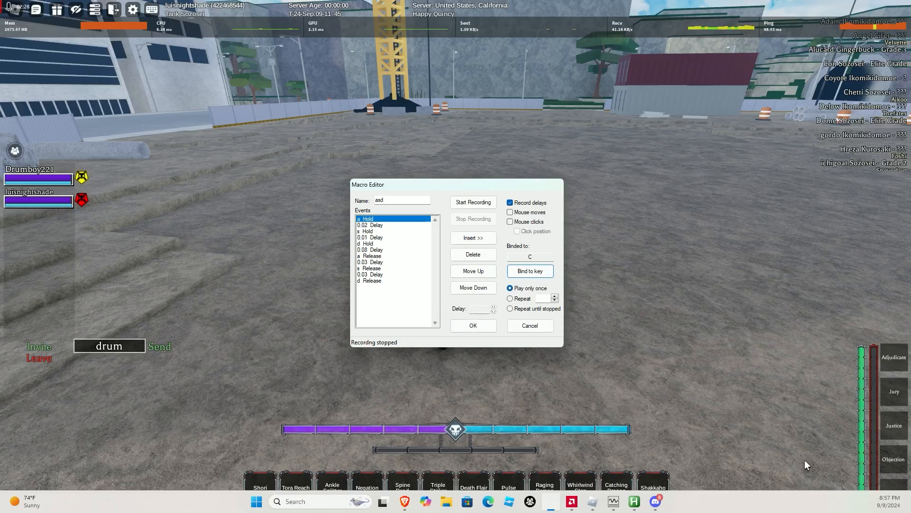
{"action": "left_click", "coordinate": [473, 325]}
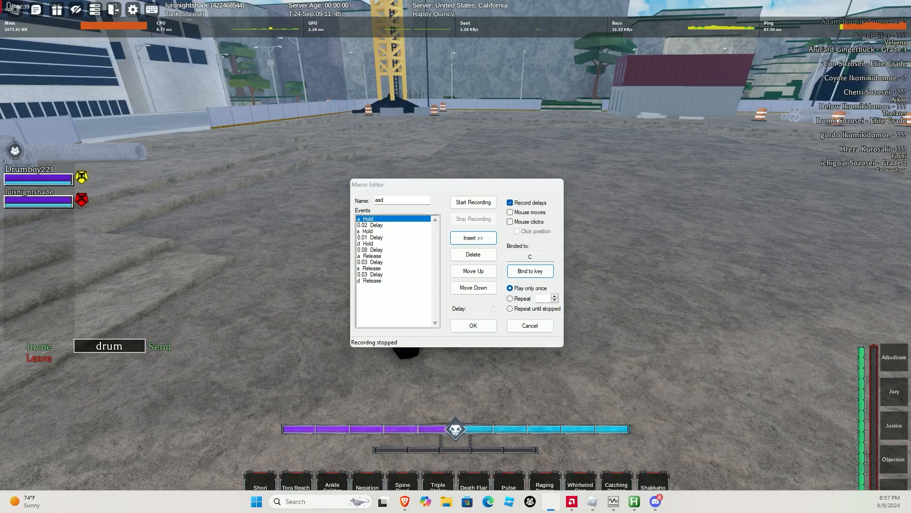
Show the screenshot of the target event list beside the Macro Editor
{"action": "left_click", "coordinate": [473, 325]}
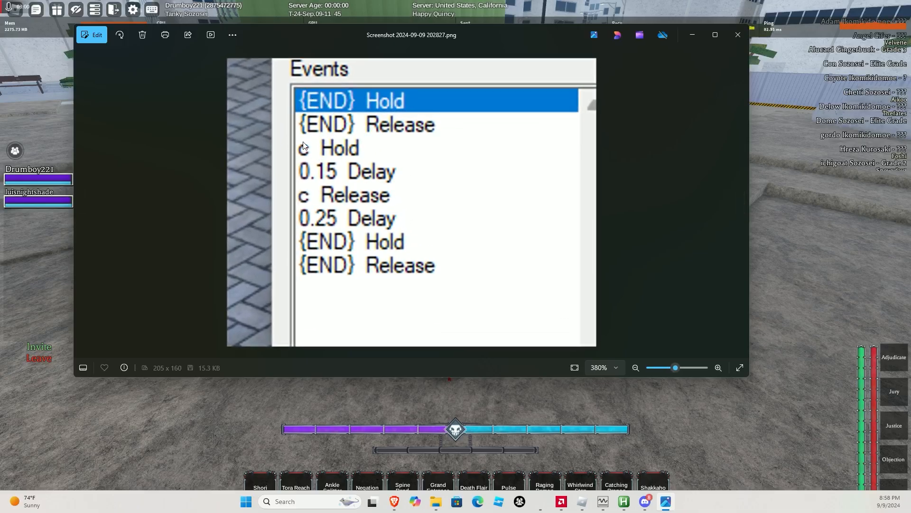
{"action": "mouse_move", "coordinate": [334, 168]}
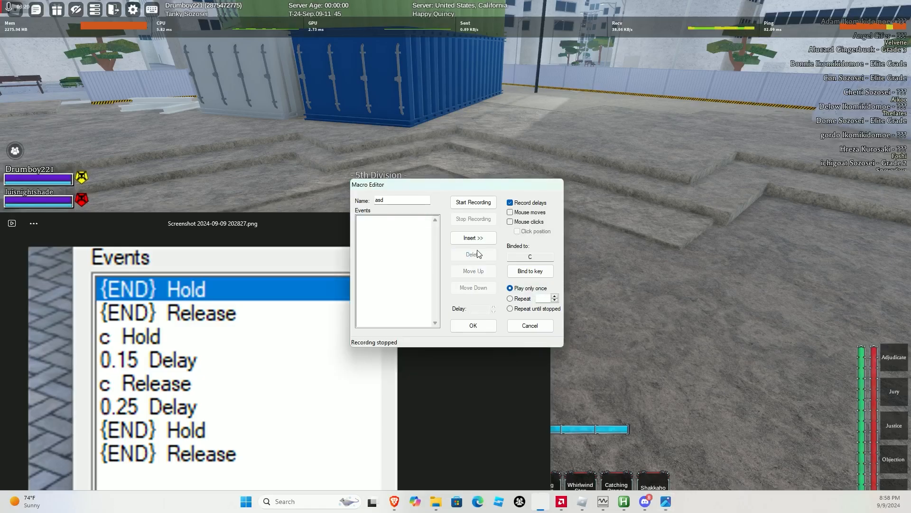
{"action": "mouse_move", "coordinate": [502, 269]}
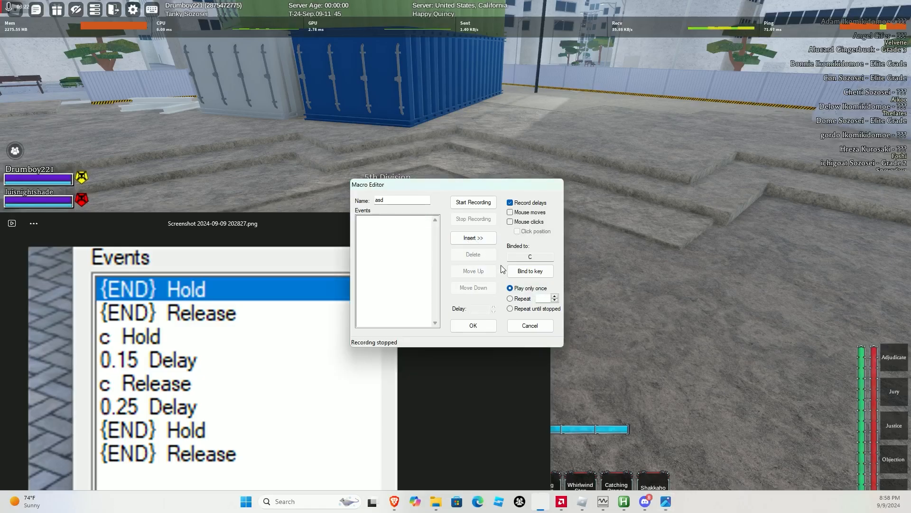
Record the End, C, End key presses with delays into the asd macro
{"action": "left_click", "coordinate": [472, 202]}
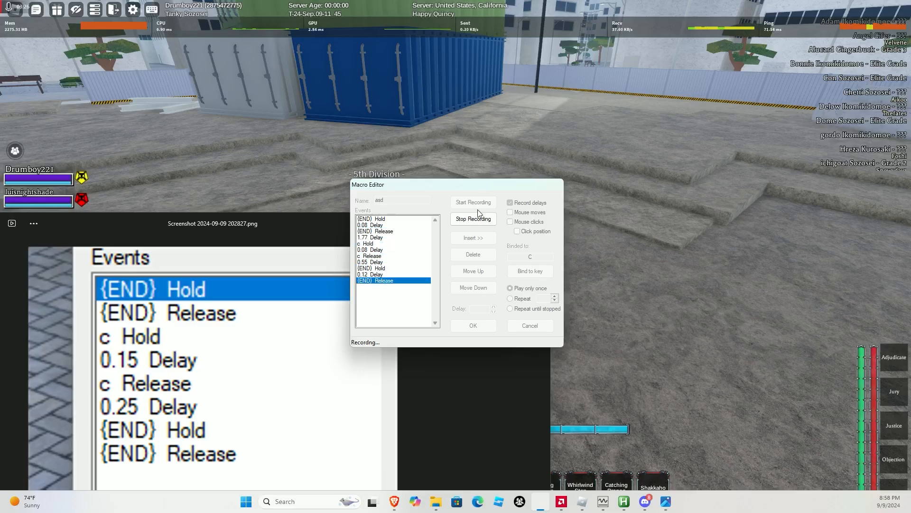
{"action": "left_click", "coordinate": [474, 219]}
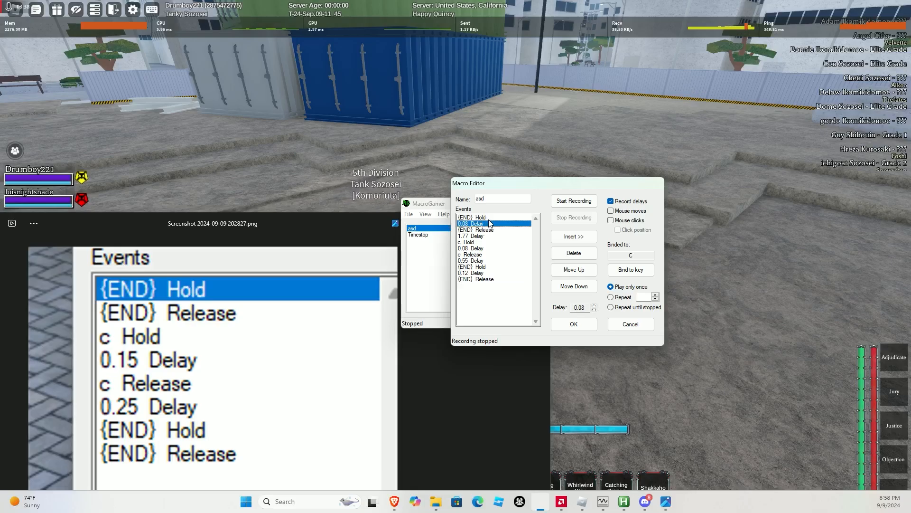
Delete the extra delays and set the delay between c hold and release to 0.15 s
{"action": "left_click", "coordinate": [573, 252]}
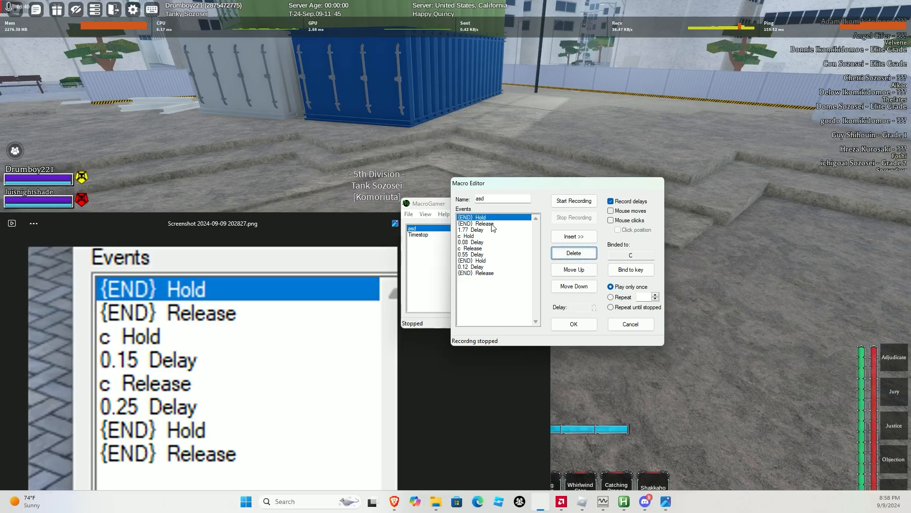
{"action": "left_click", "coordinate": [471, 230]}
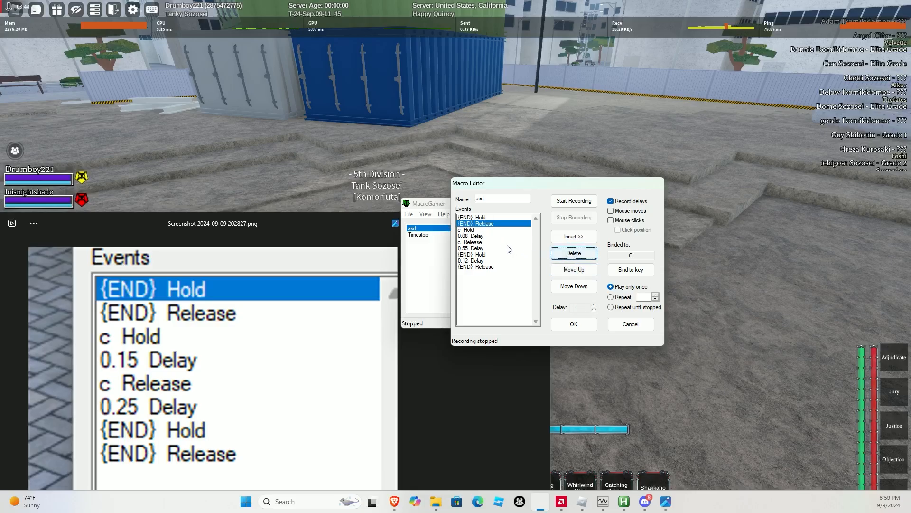
{"action": "left_click", "coordinate": [471, 236]}
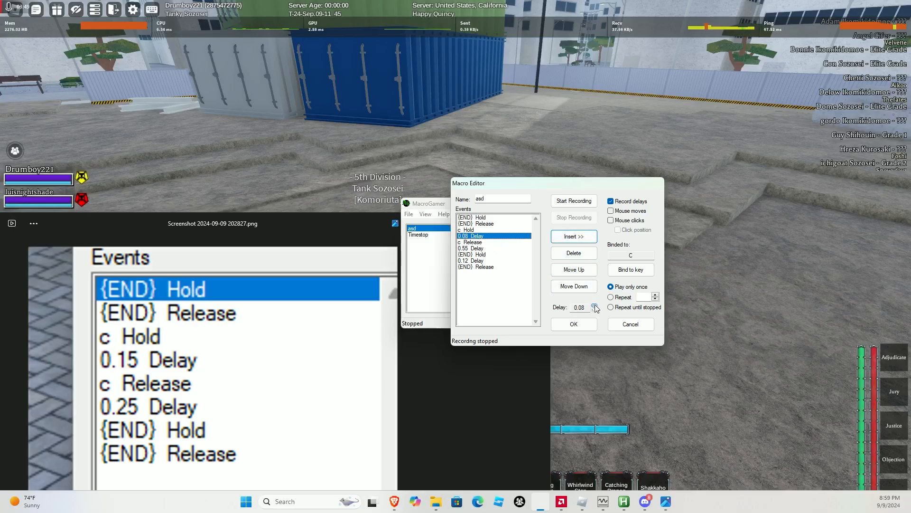
{"action": "left_click", "coordinate": [573, 236]}
{"action": "type", "text": "0.15"}
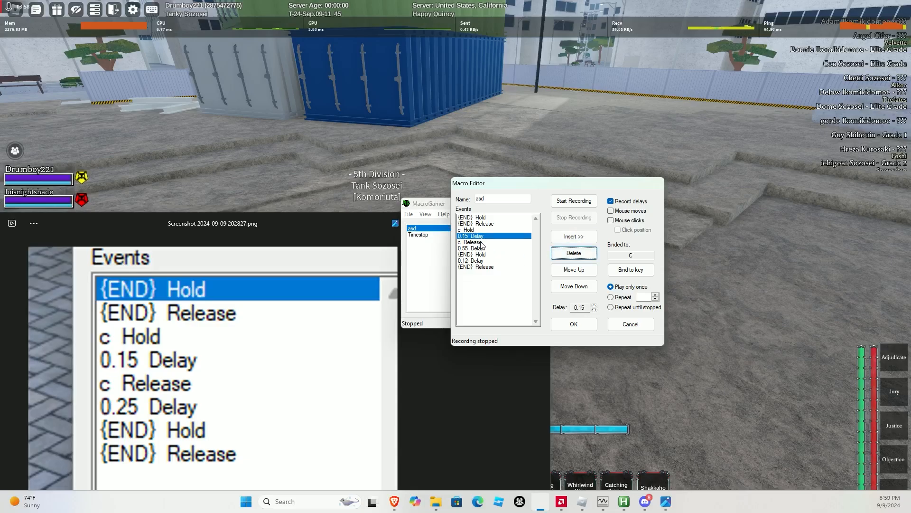
{"action": "left_click", "coordinate": [472, 241]}
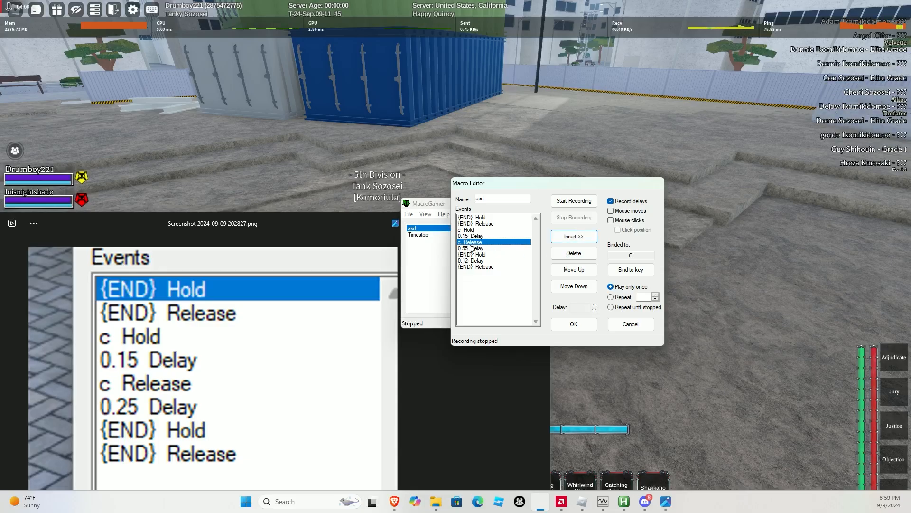
Insert a 0.25 s delay after c release and remove the 0.55 and 0.12 delays
{"action": "left_click", "coordinate": [471, 249]}
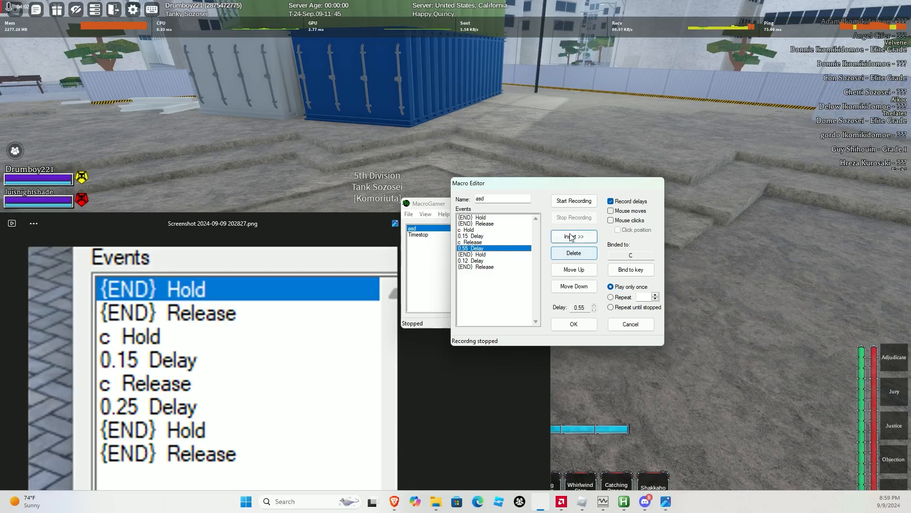
{"action": "left_click", "coordinate": [573, 236]}
{"action": "type", "text": "25"}
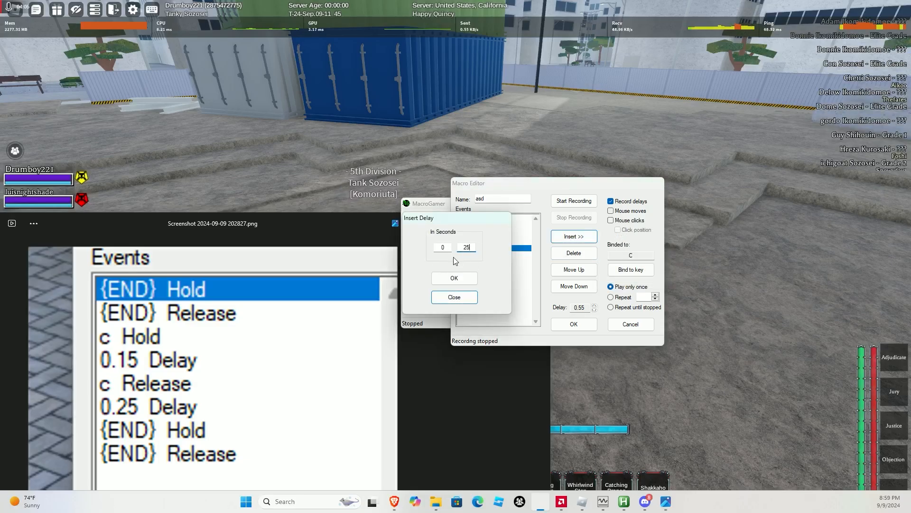
{"action": "left_click", "coordinate": [454, 278]}
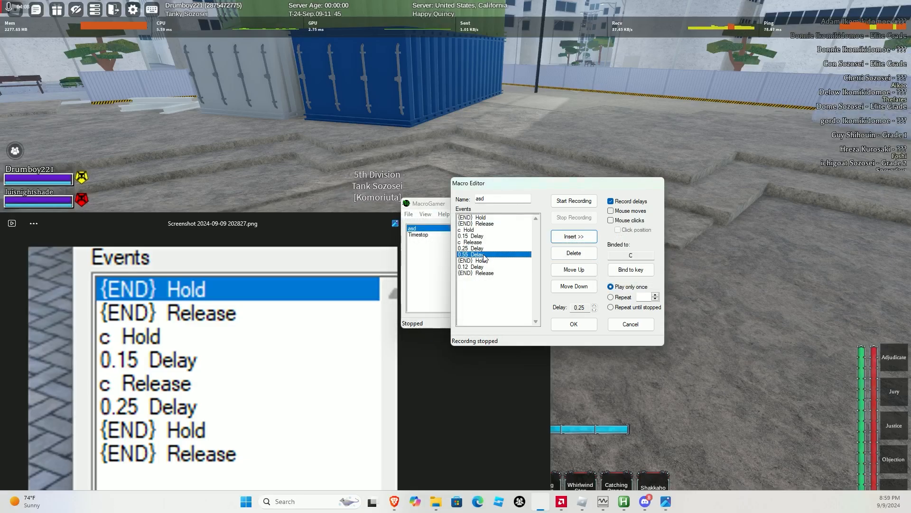
{"action": "left_click", "coordinate": [470, 260]}
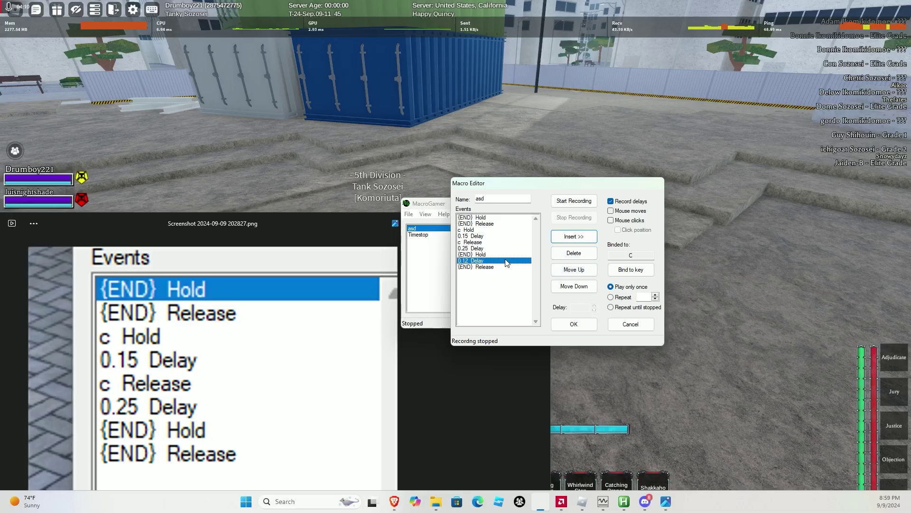
{"action": "left_click", "coordinate": [573, 253]}
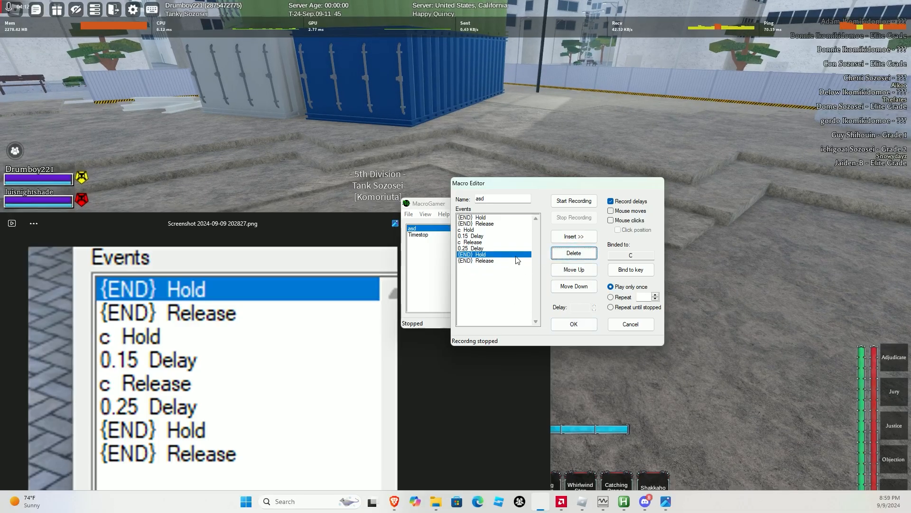
{"action": "triple_click", "coordinate": [501, 199]}
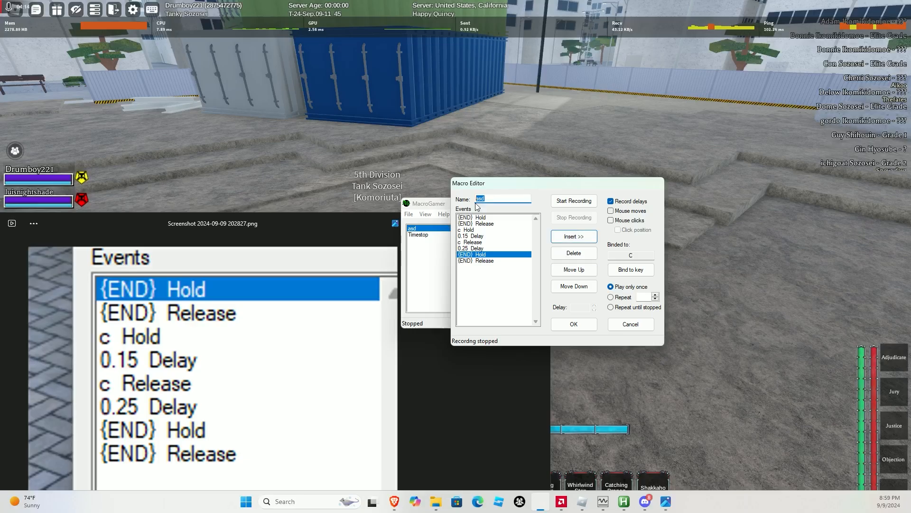
Name the macro JudgmentC after the no-spaces warning, save it and run it
{"action": "type", "text": "Judgment C"}
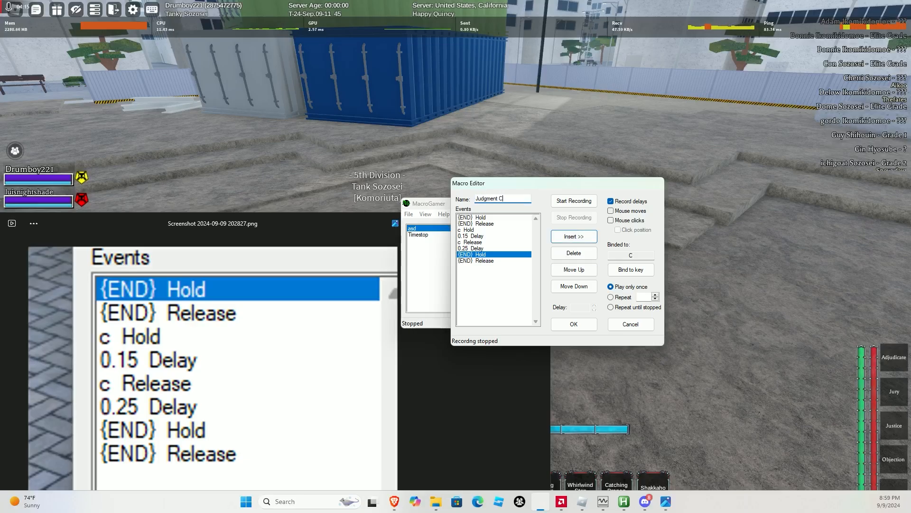
{"action": "left_click", "coordinate": [573, 323]}
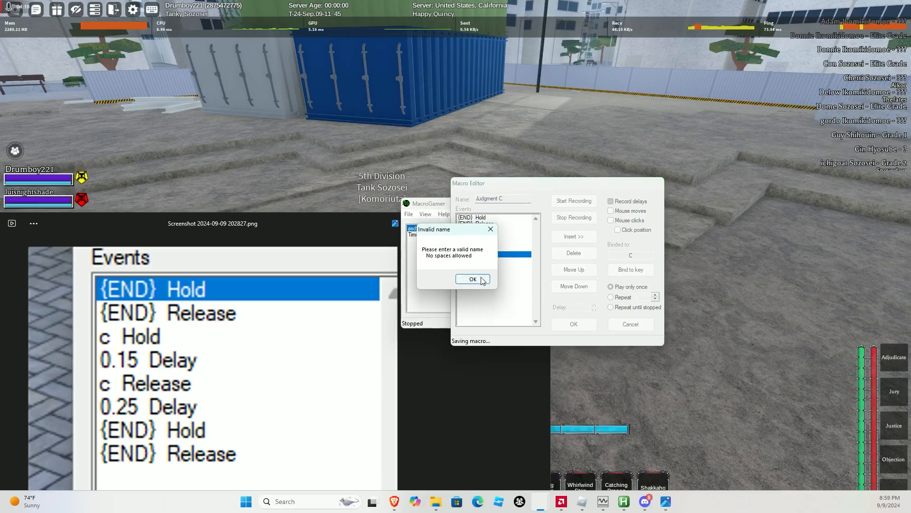
{"action": "left_click", "coordinate": [472, 279]}
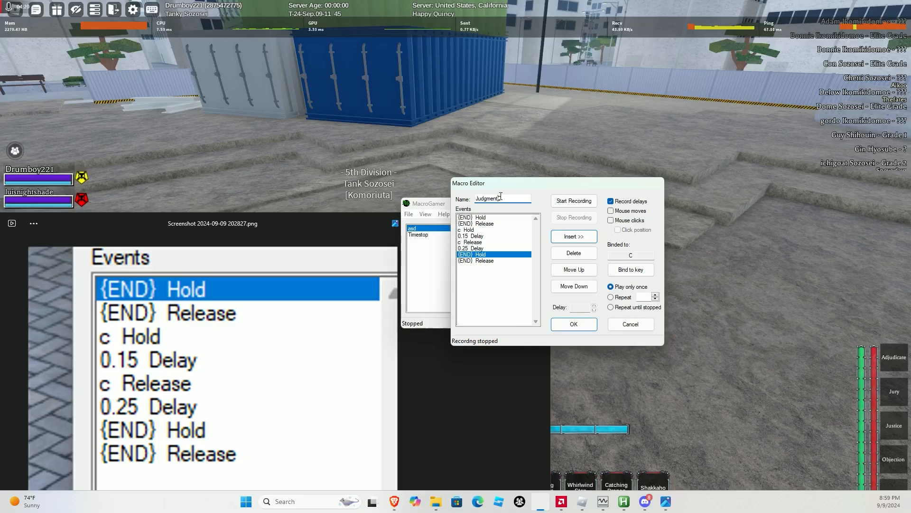
{"action": "left_click", "coordinate": [572, 323]}
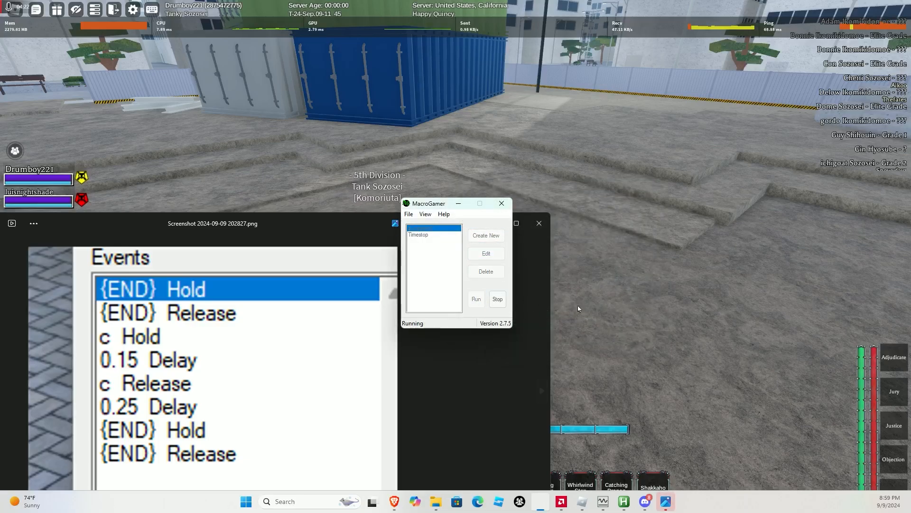